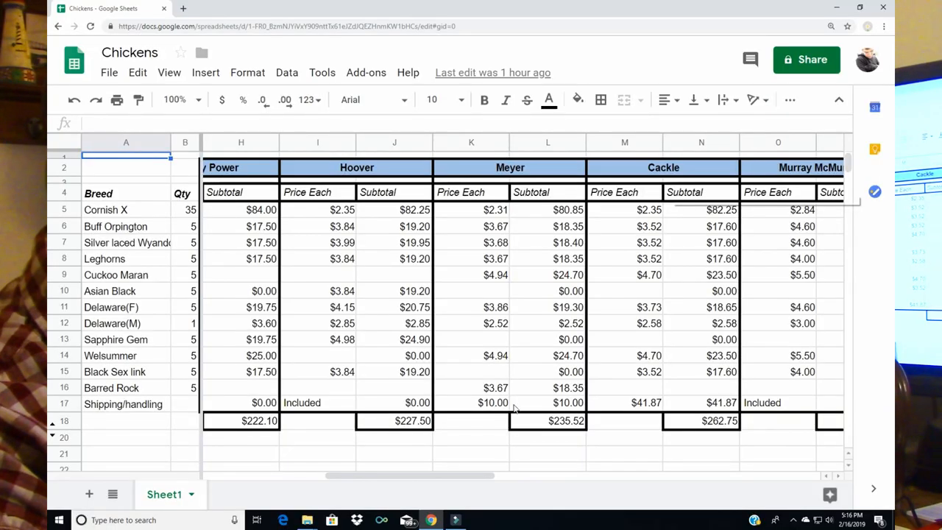
{"action": "left_click_drag", "start_coordinate": [412, 476], "coordinate": [436, 475]}
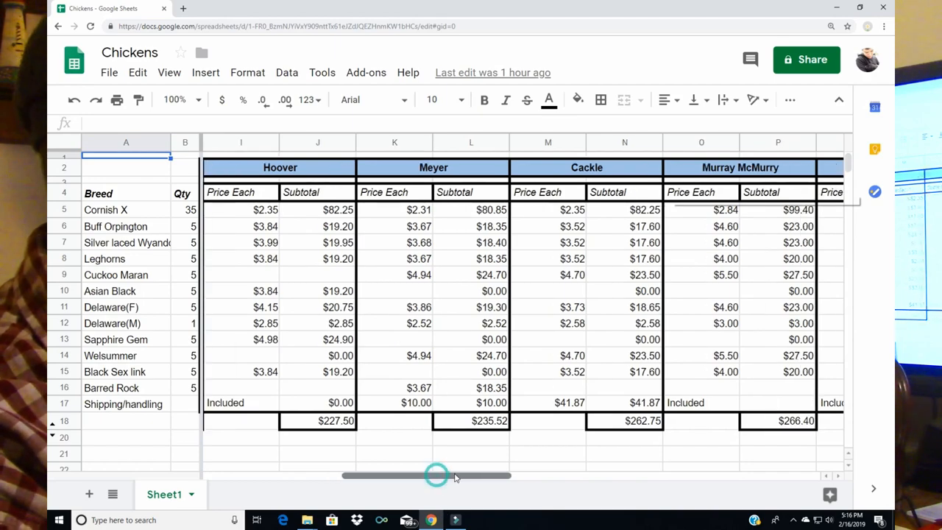